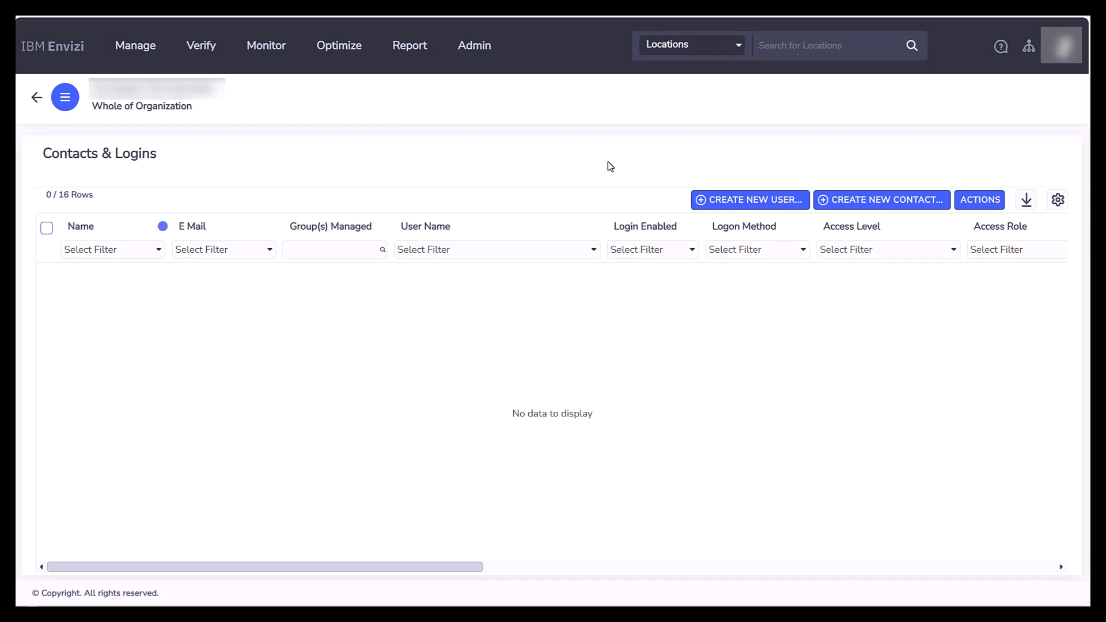
mouse_move(268, 176)
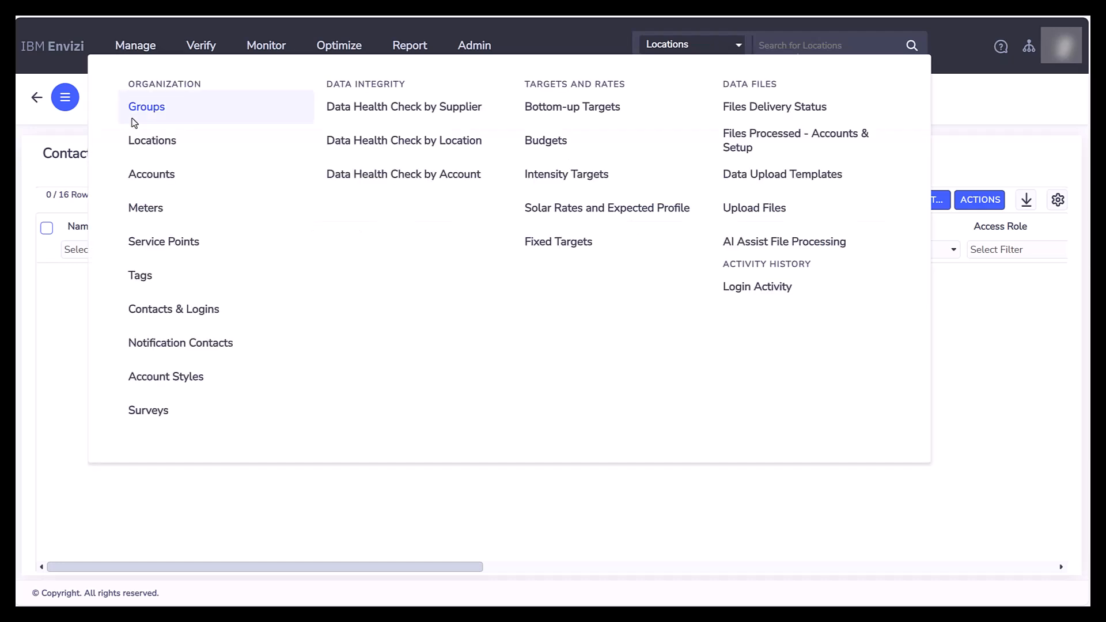
mouse_move(173, 309)
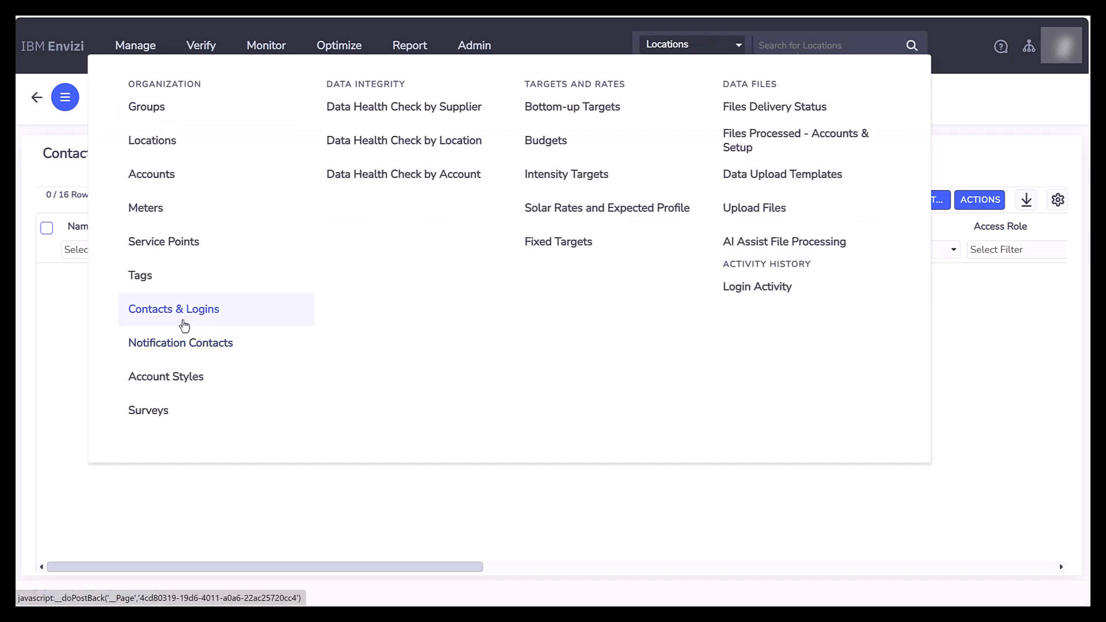
Start a new user login from the Contacts & Logins list, location preset to Arizona well
left_click(174, 309)
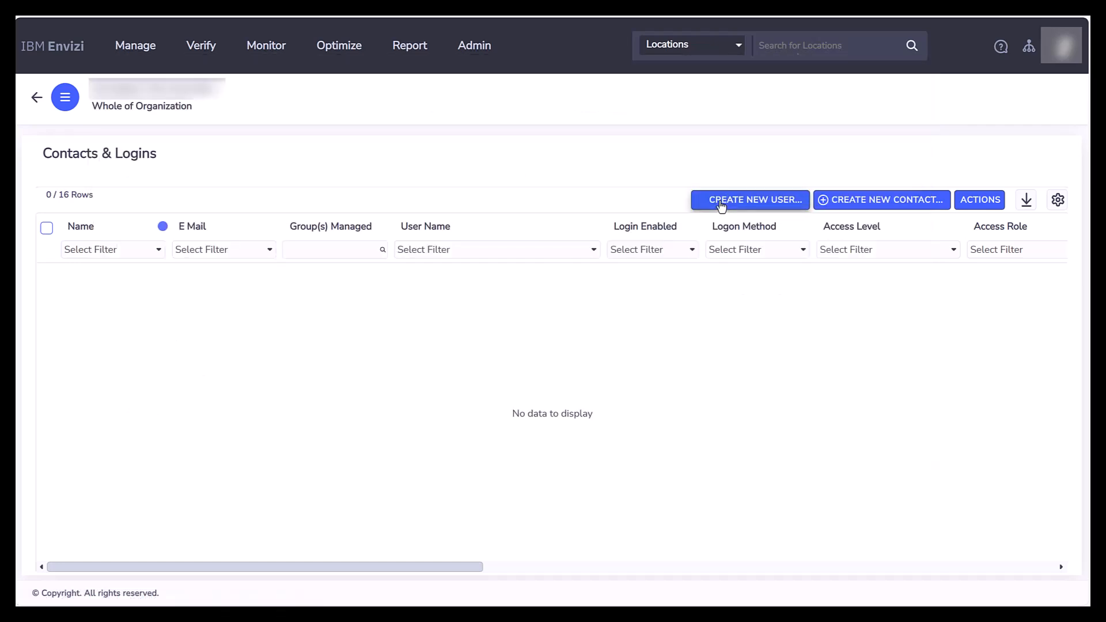
left_click(750, 200)
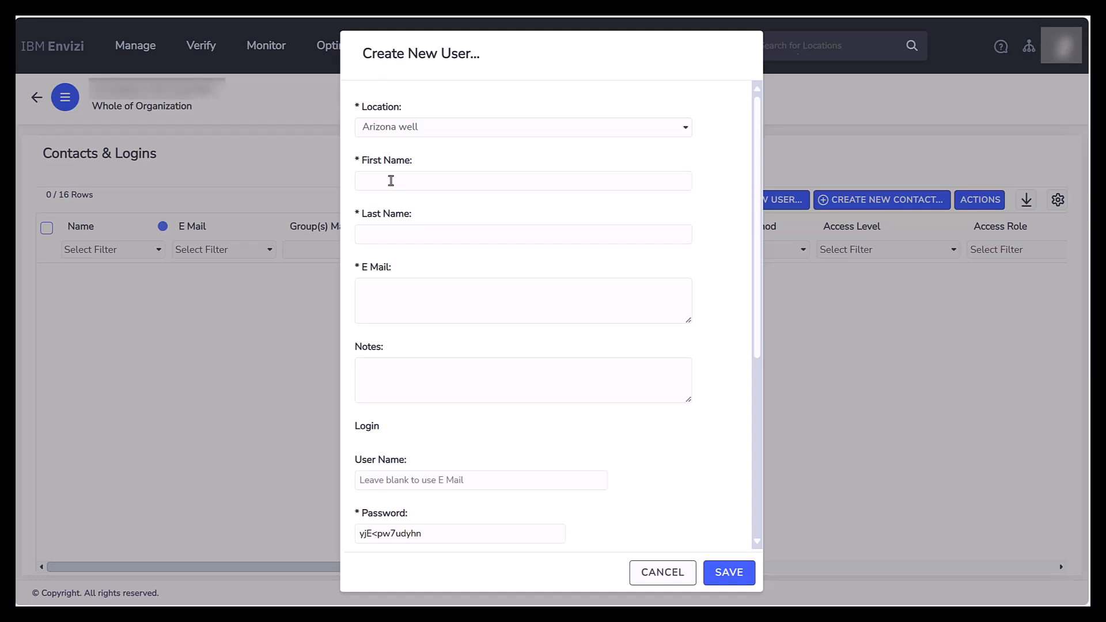
left_click(729, 572)
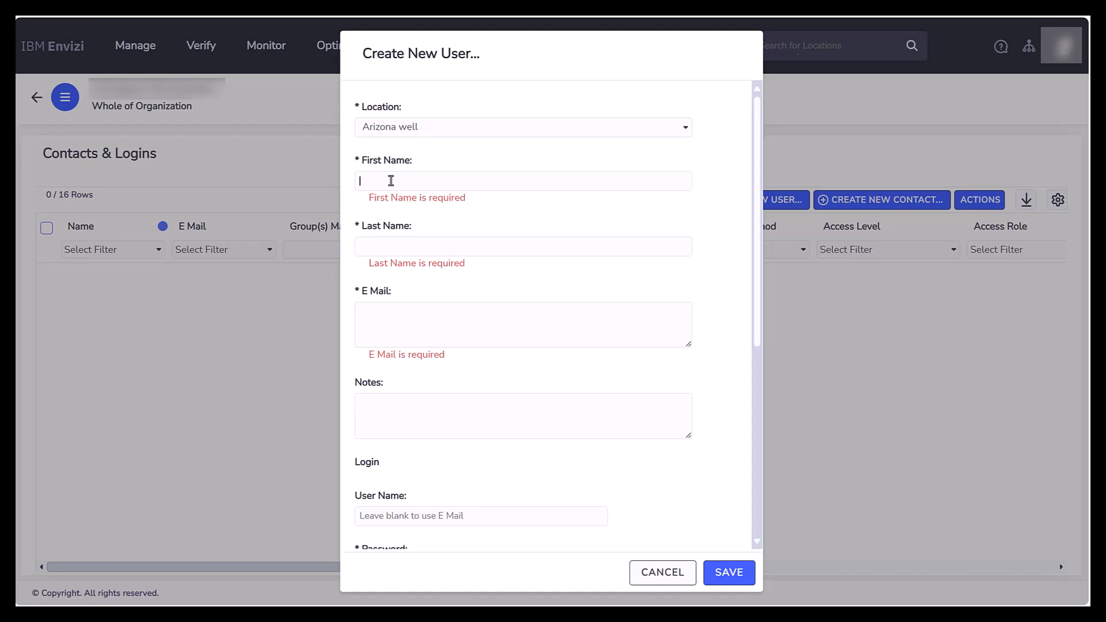
type("test")
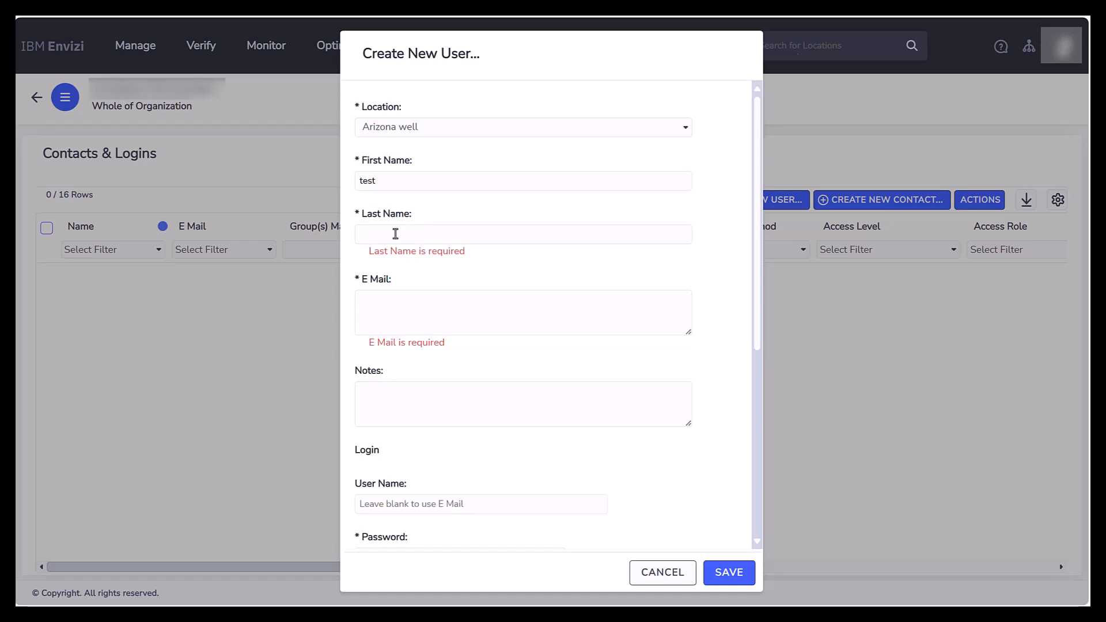
type("user")
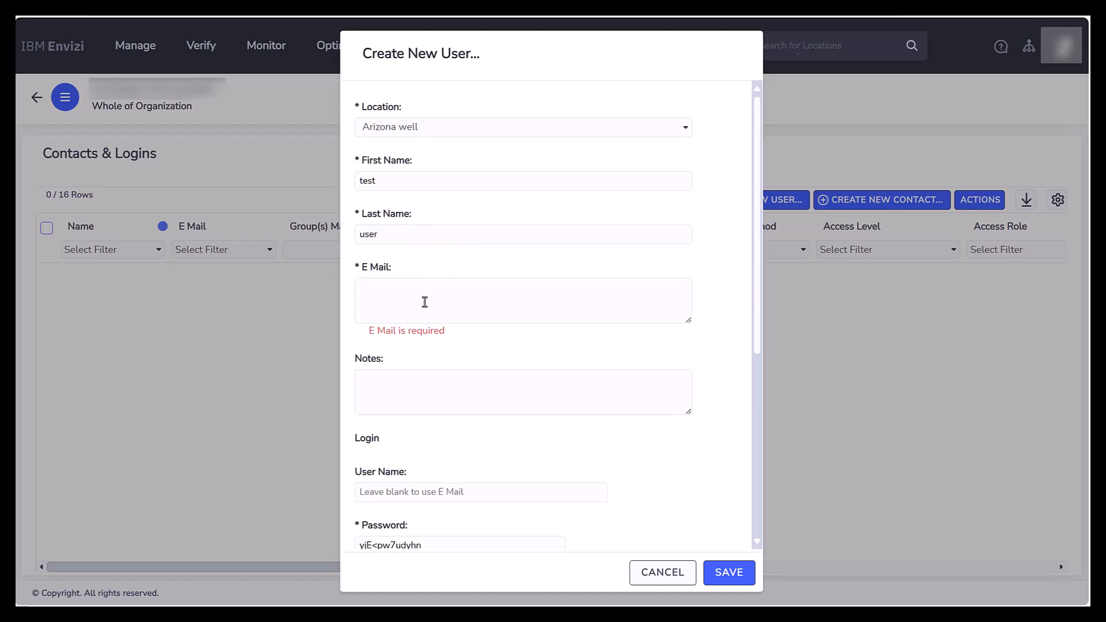
type("test.user@")
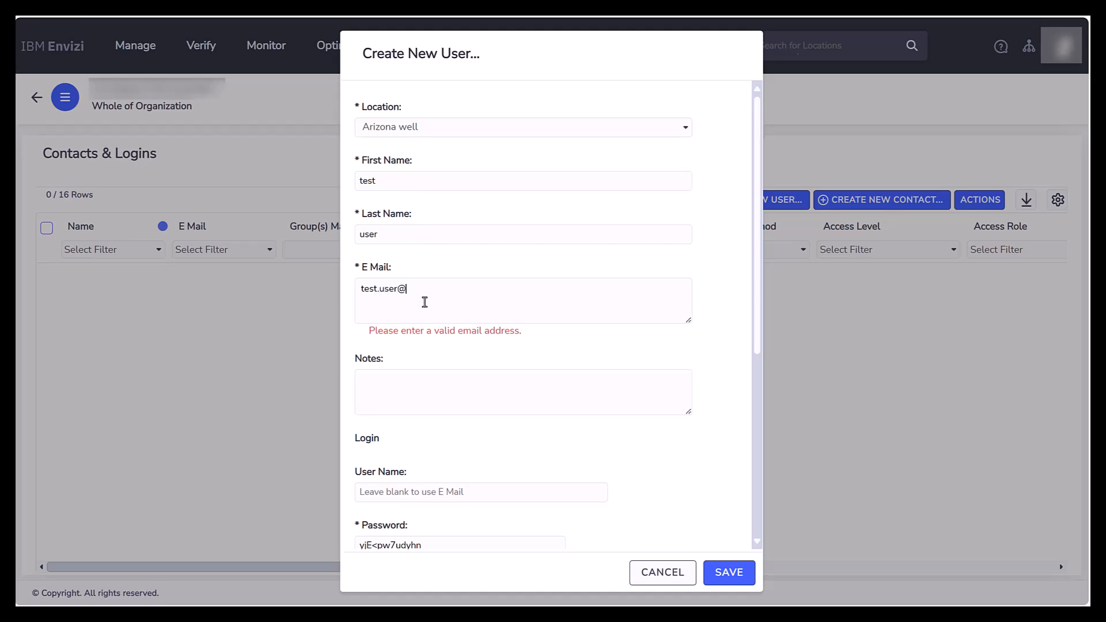
type("test.com")
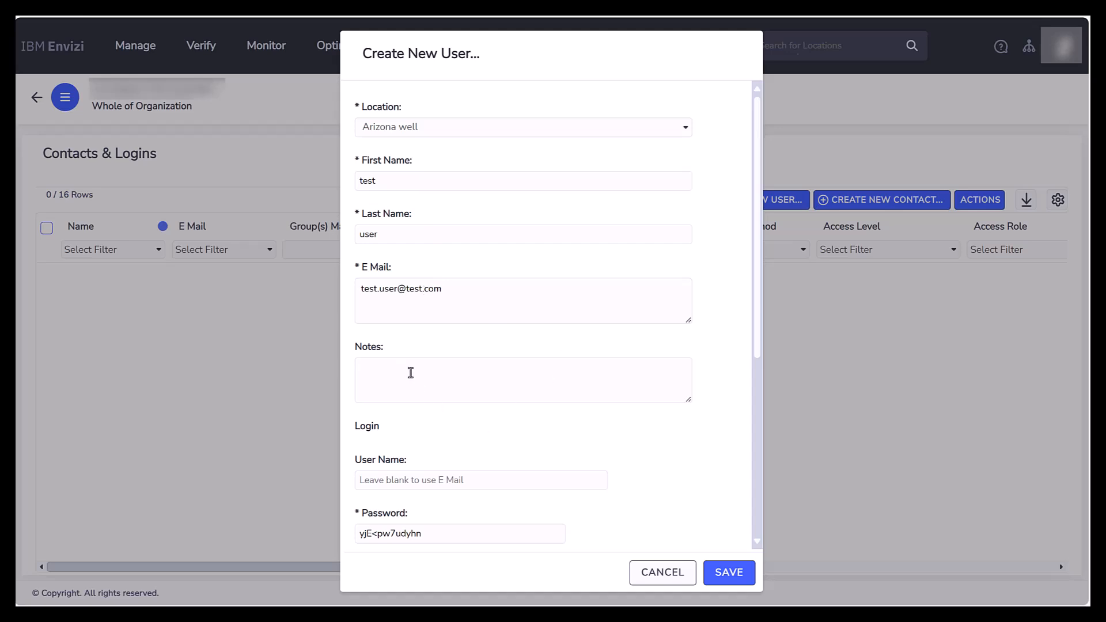
Note the user as test and set access level to Organisation, user name matching the e-mail
scroll("down", 3)
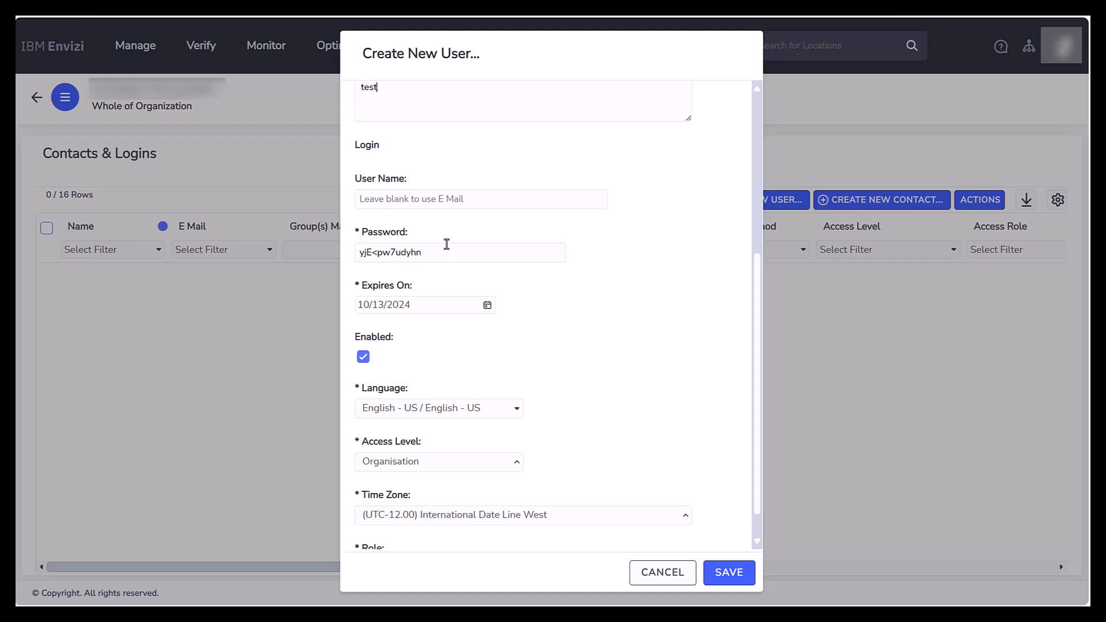
mouse_move(423, 198)
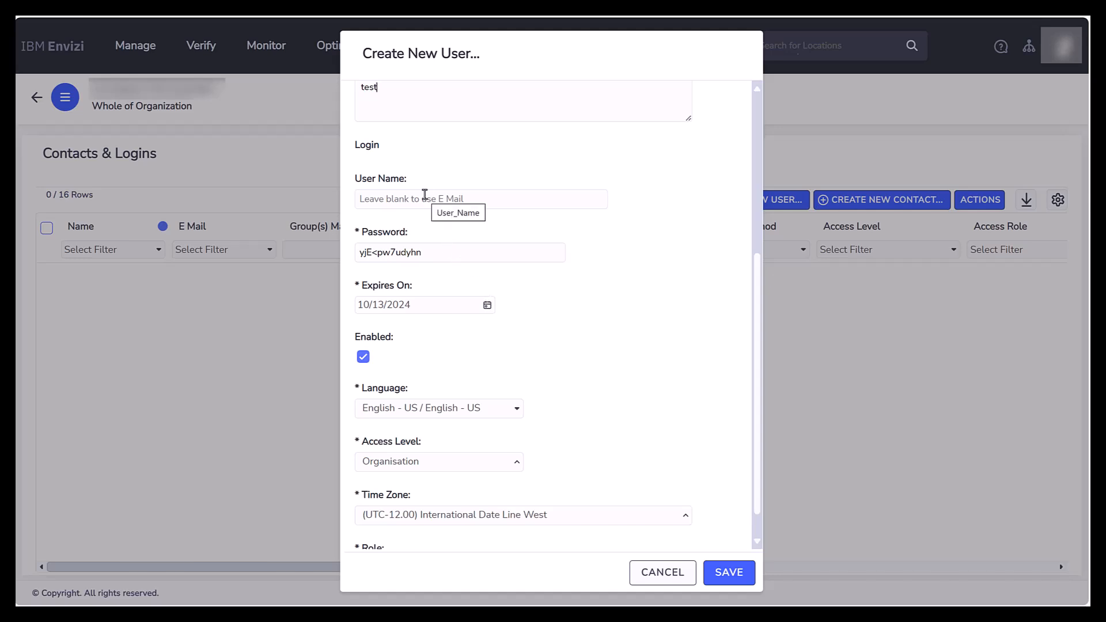
mouse_move(535, 206)
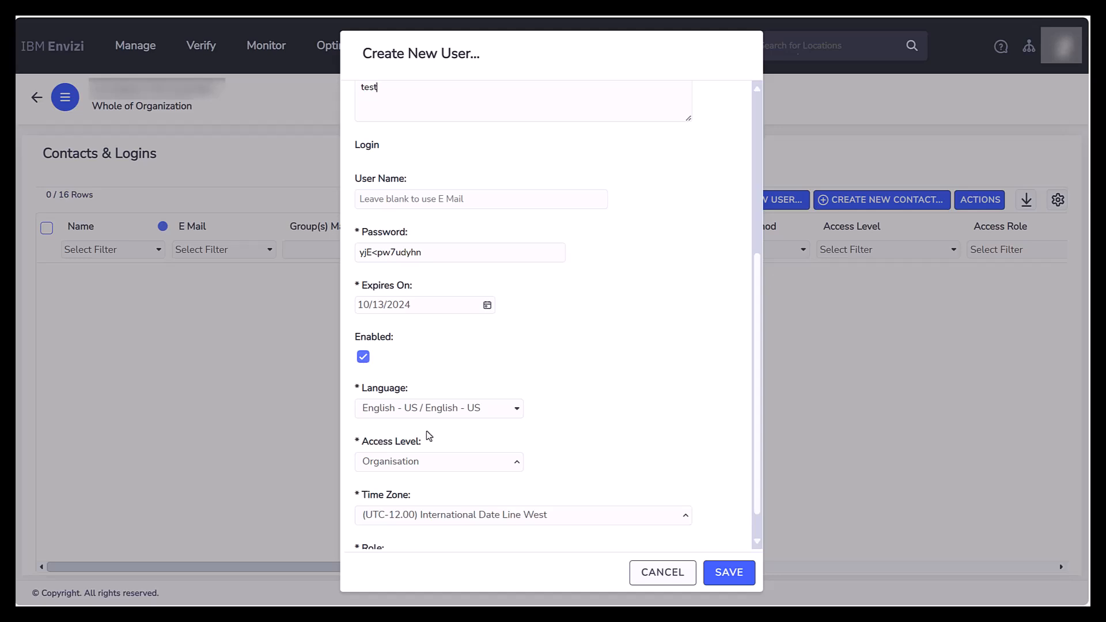
mouse_move(432, 471)
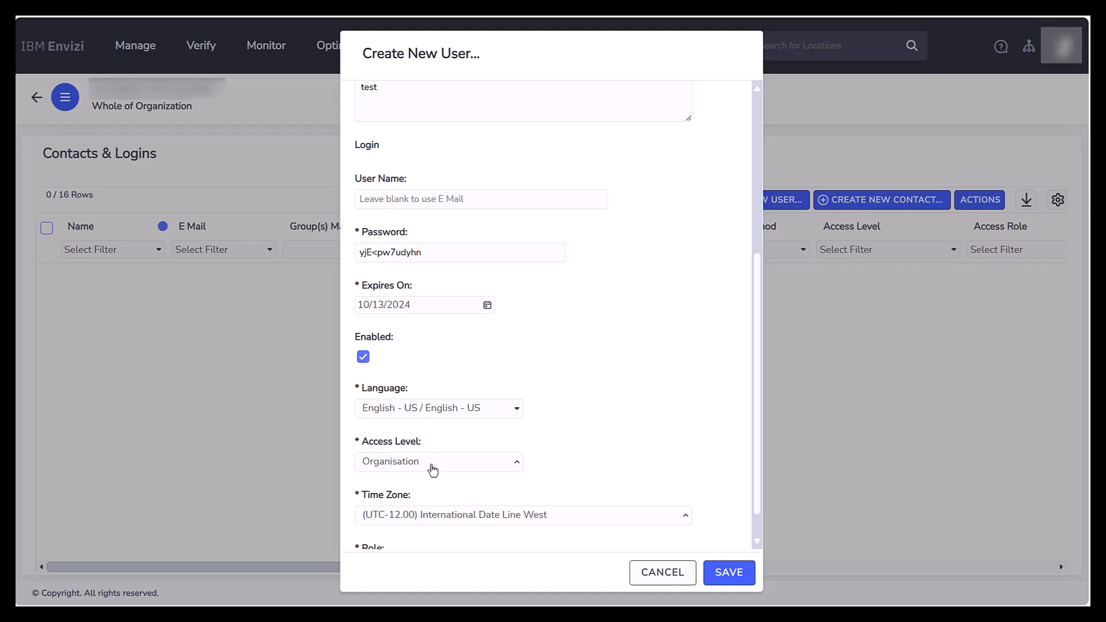
left_click(437, 462)
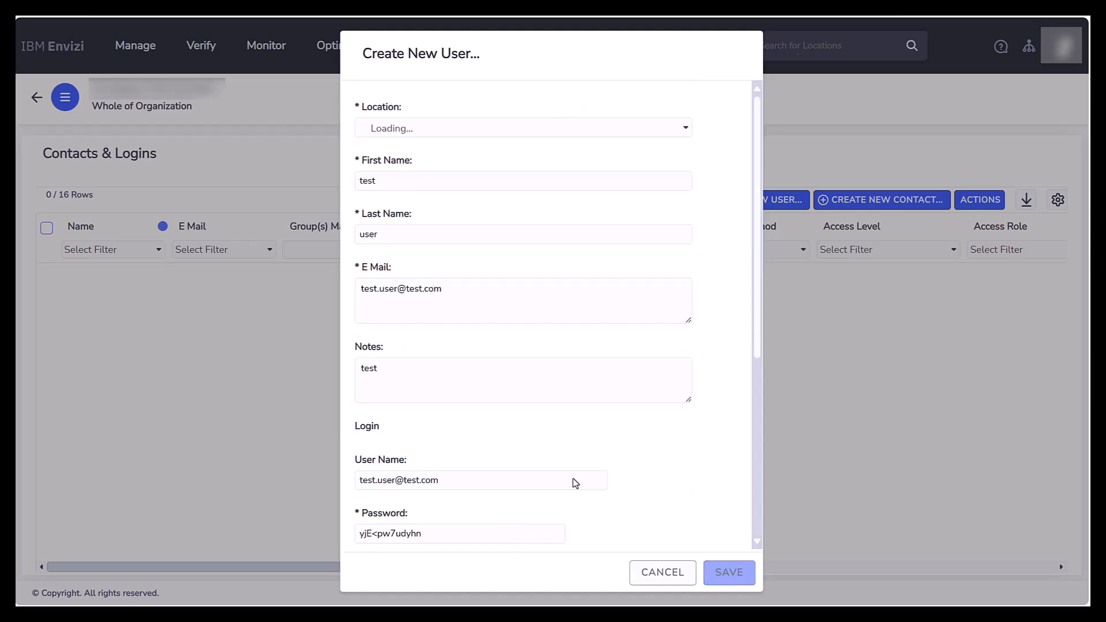
Keep the General User role and save test user to the Contacts & Logins list
scroll("down", 3)
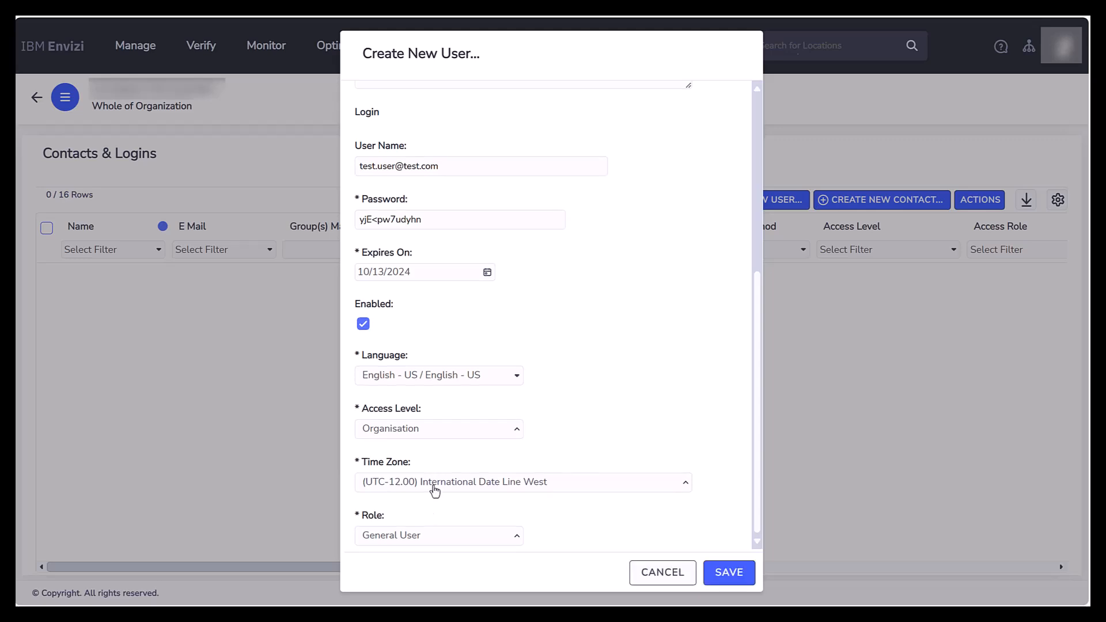
left_click(438, 535)
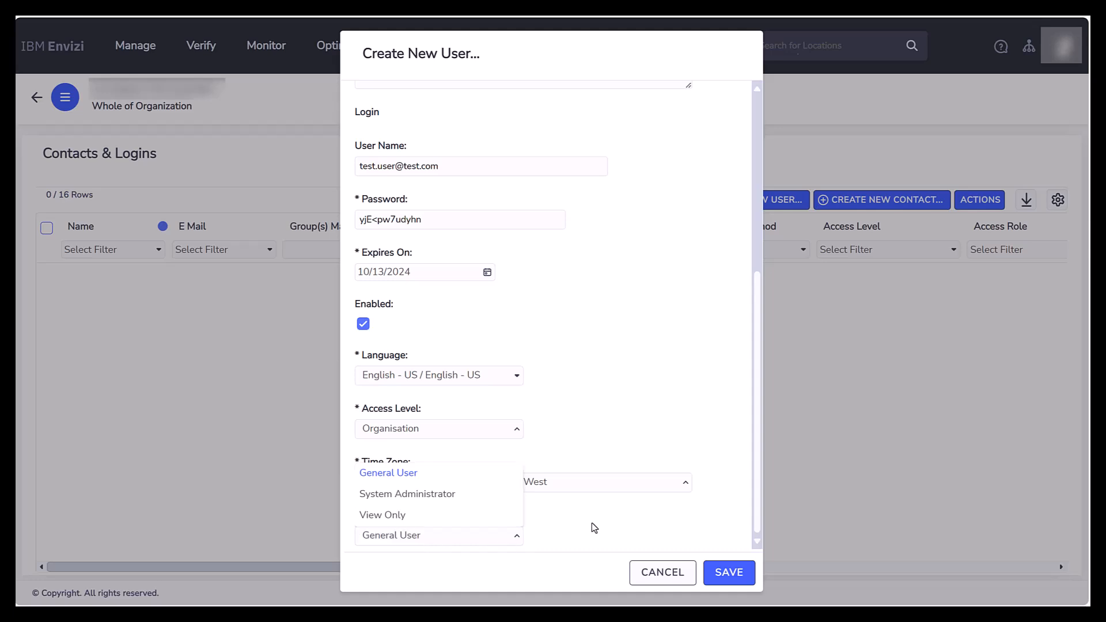
left_click(729, 572)
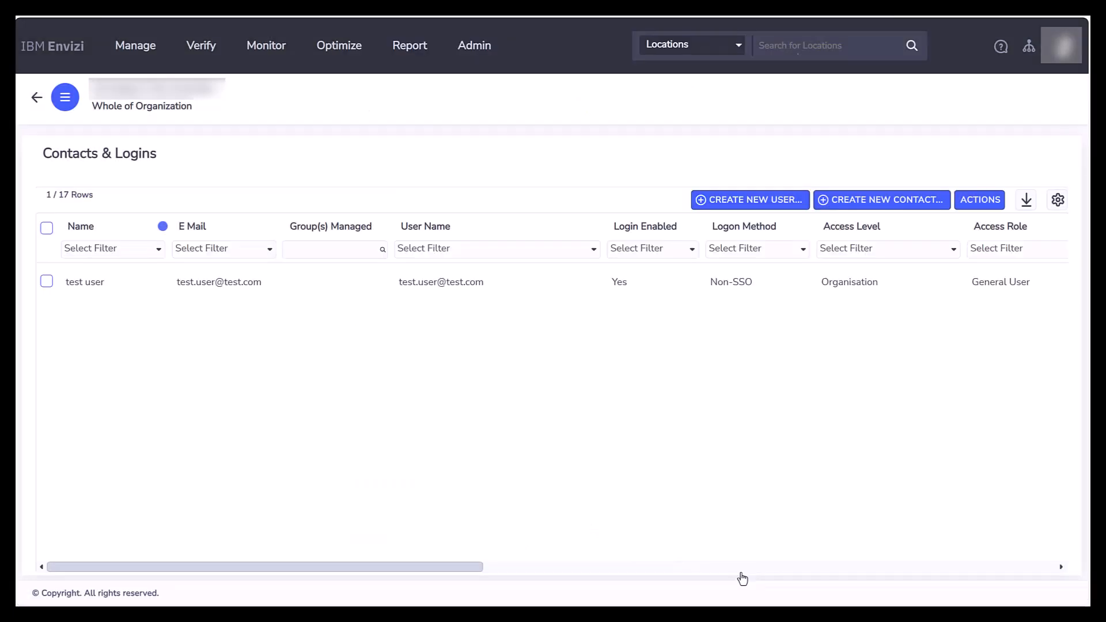